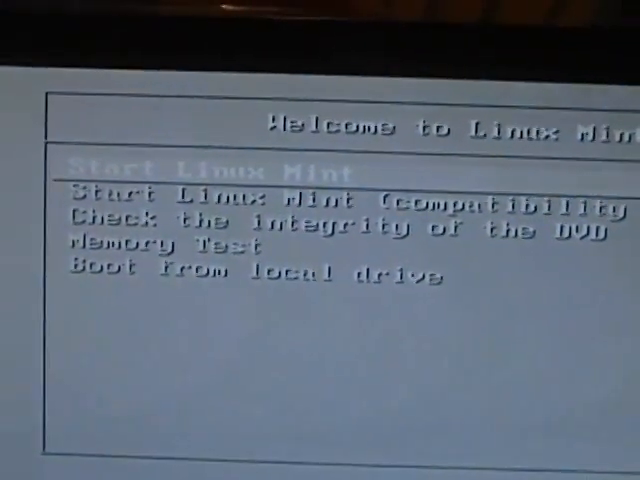
Boot the 'Start Linux Mint' entry into the live desktop
key(Return)
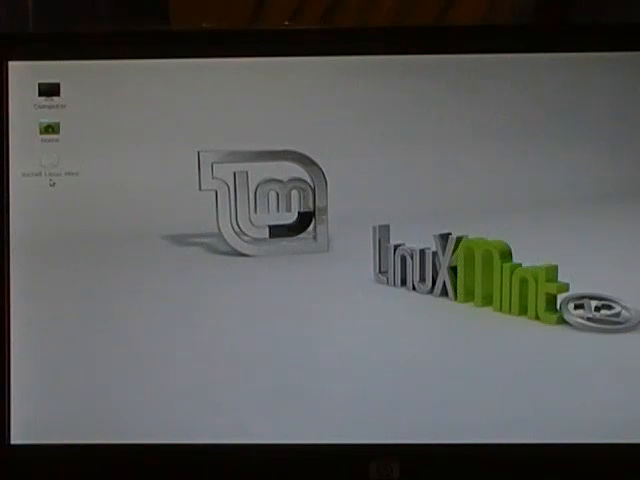
Launch the 'Install Linux Mint' shortcut from the live desktop
click(48, 172)
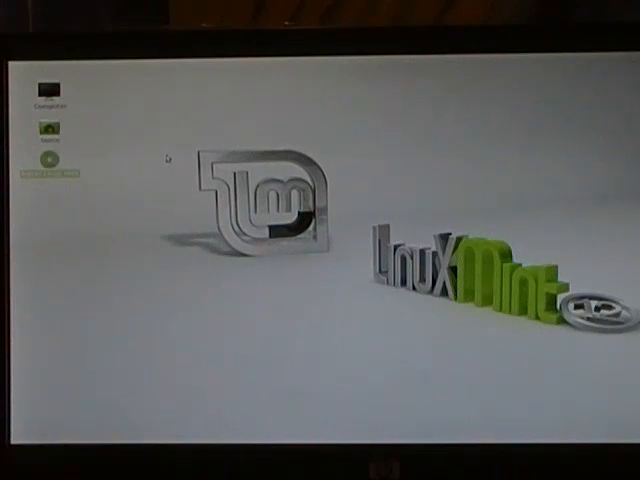
mouse_move(164, 156)
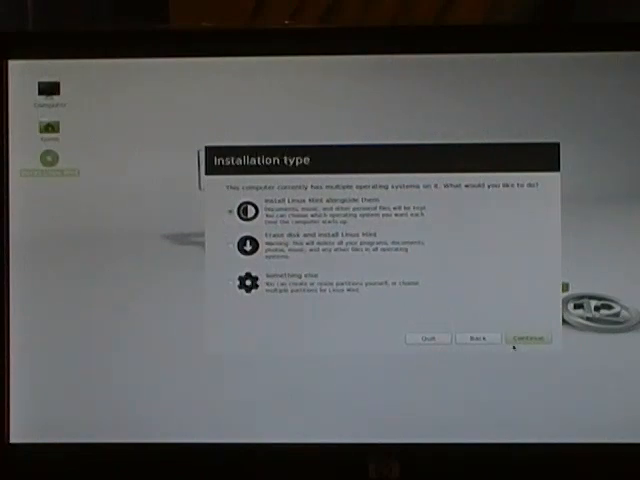
Install alongside Windows XP, resizing the divider to give Mint about 78 GB
click(527, 338)
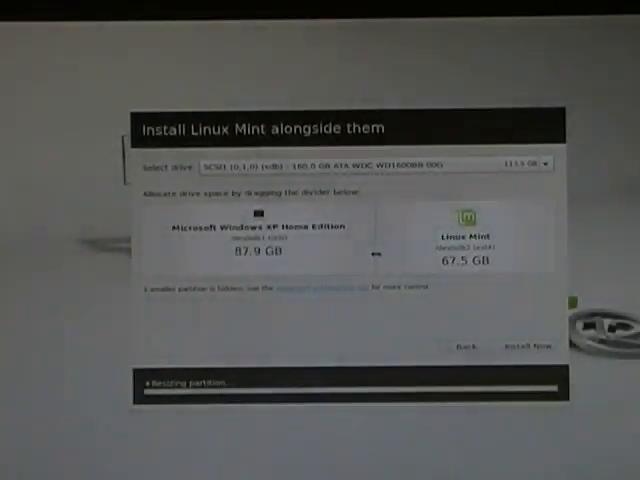
drag(385, 251, 340, 251)
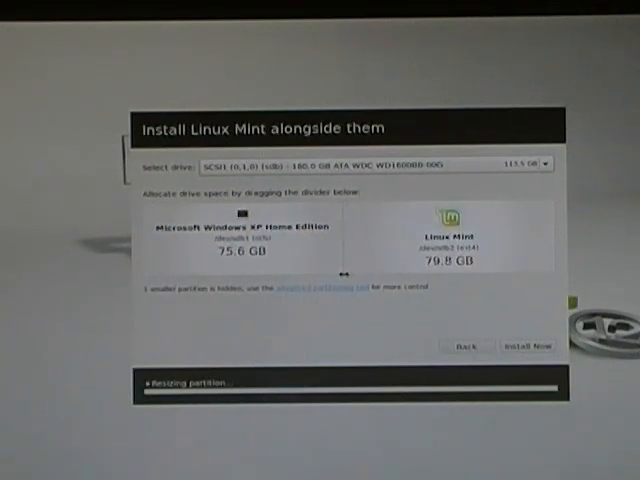
drag(348, 271, 355, 271)
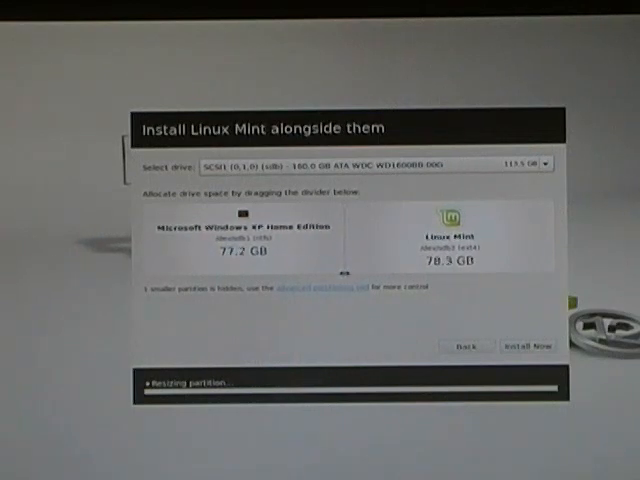
drag(345, 263, 333, 270)
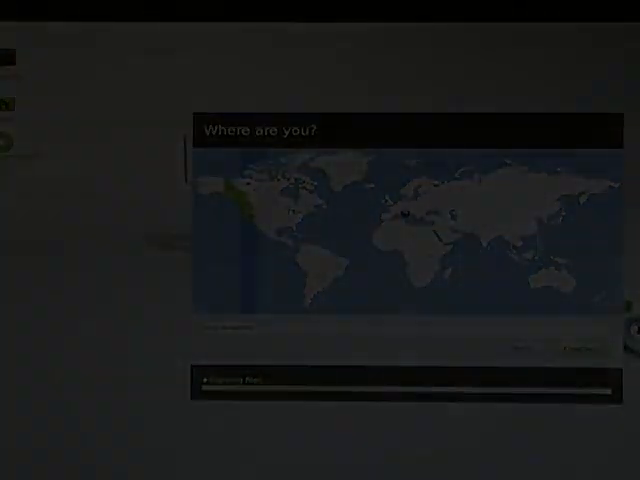
Pick the location on the world map and continue past account import
click(580, 348)
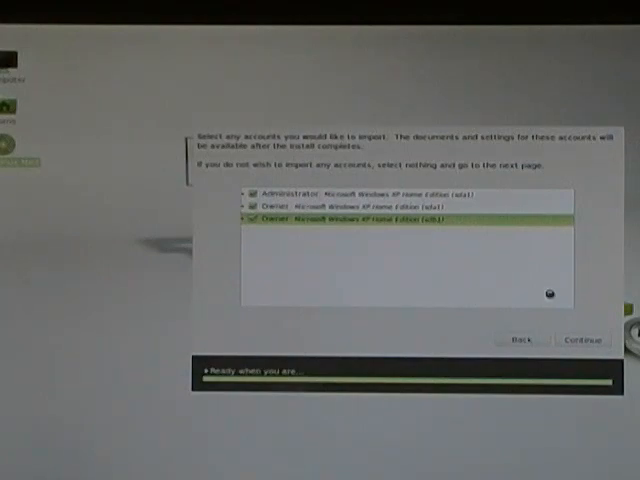
click(582, 340)
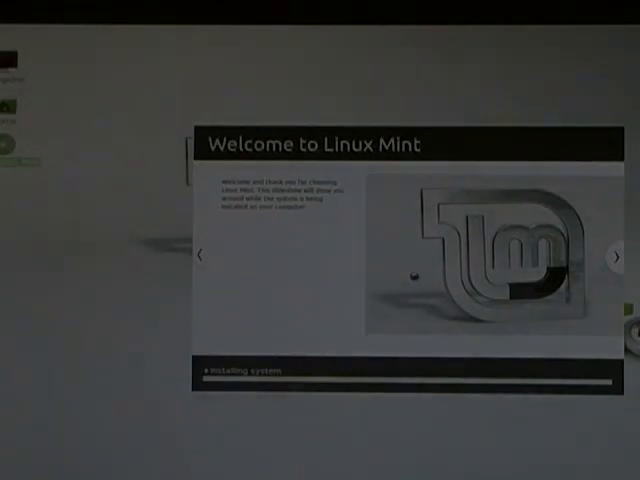